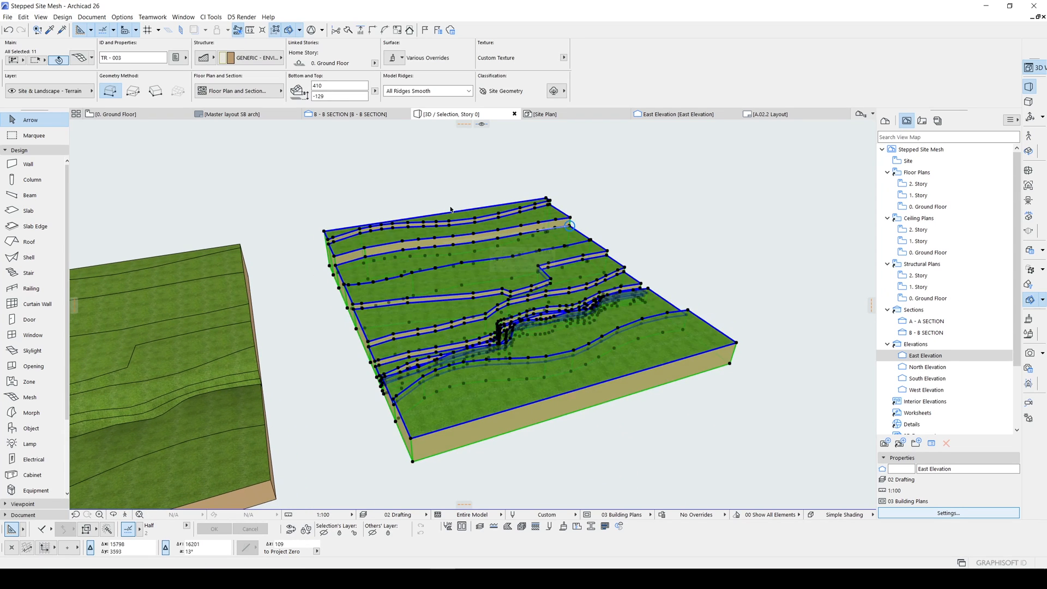
Step: Switch the 3D window from showing only the selected mesh to the whole site model
{"action": "left_click", "coordinate": [400, 58]}
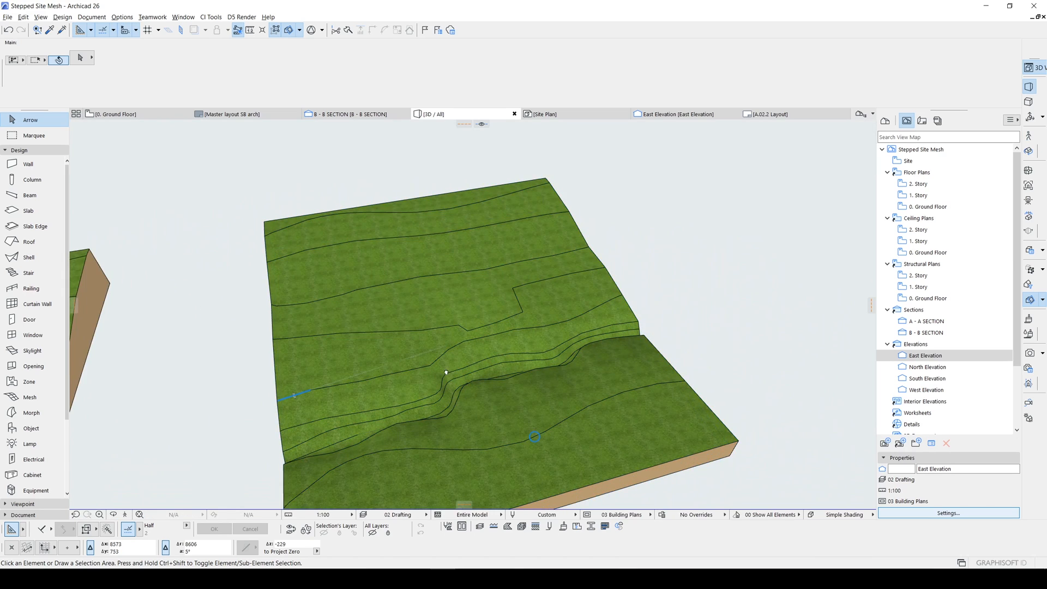
Step: Return to the 0. Ground Floor plan to copy the terrain mesh beside the original
{"action": "left_click", "coordinate": [112, 114]}
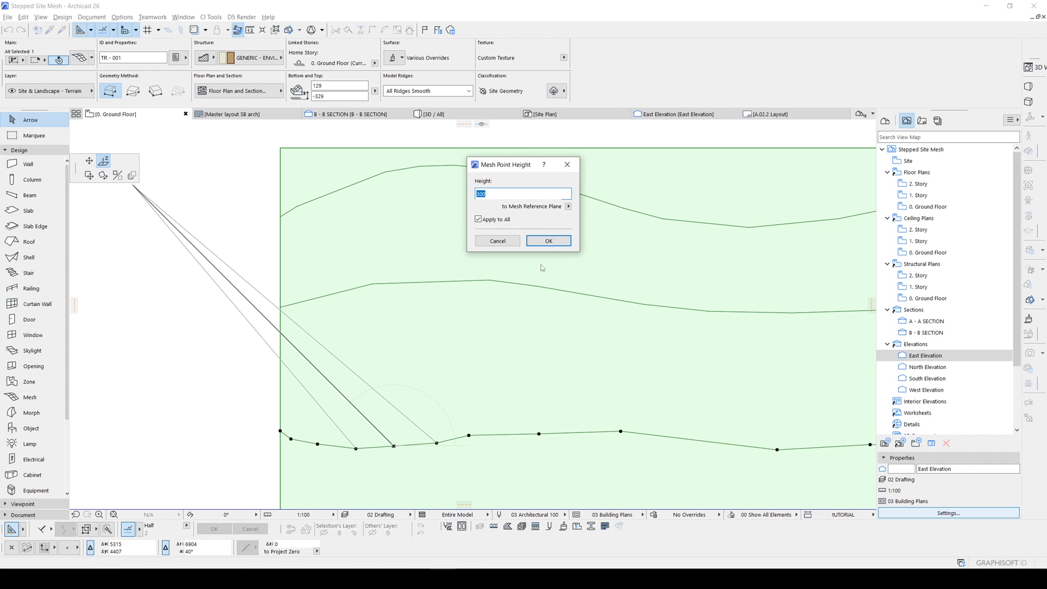
{"action": "mouse_move", "coordinate": [538, 269]}
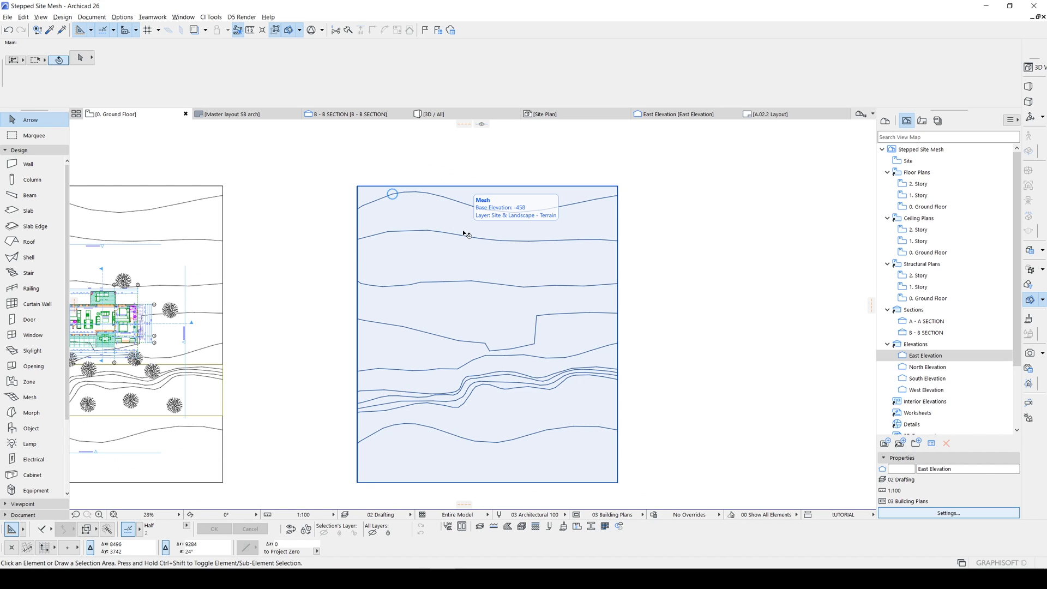
Step: Start a new mesh with the Mesh tool, placing its first corner on the copied terrain's top contour
{"action": "left_click", "coordinate": [30, 397]}
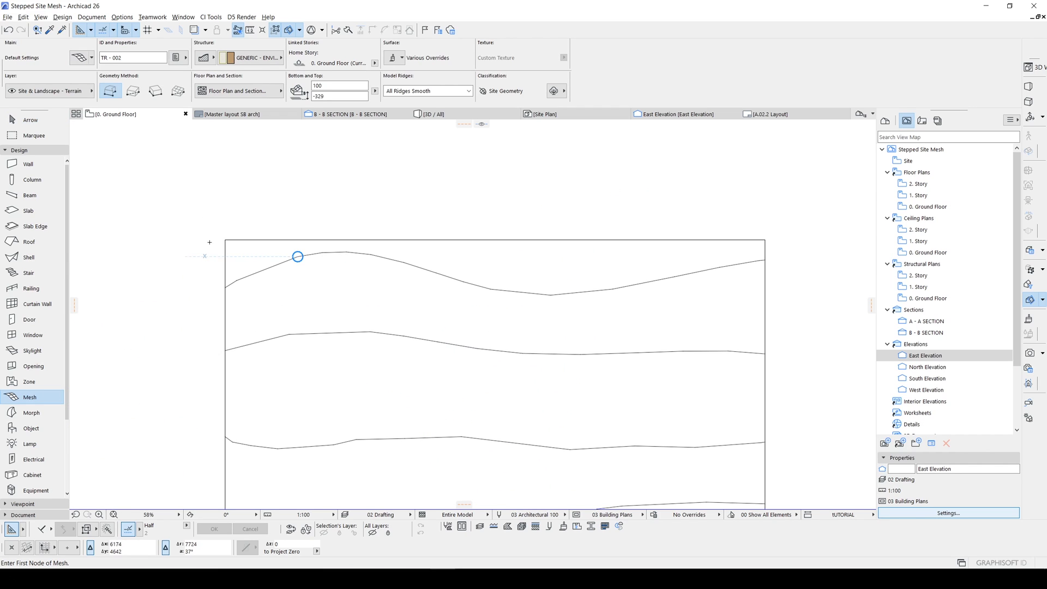
{"action": "left_click", "coordinate": [297, 257]}
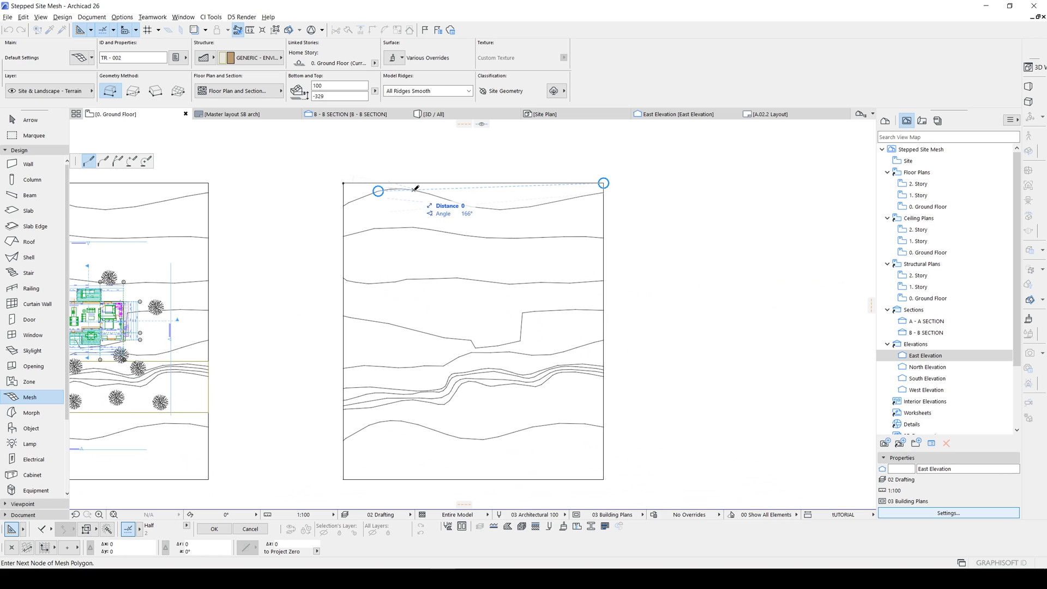
{"action": "mouse_move", "coordinate": [403, 187]}
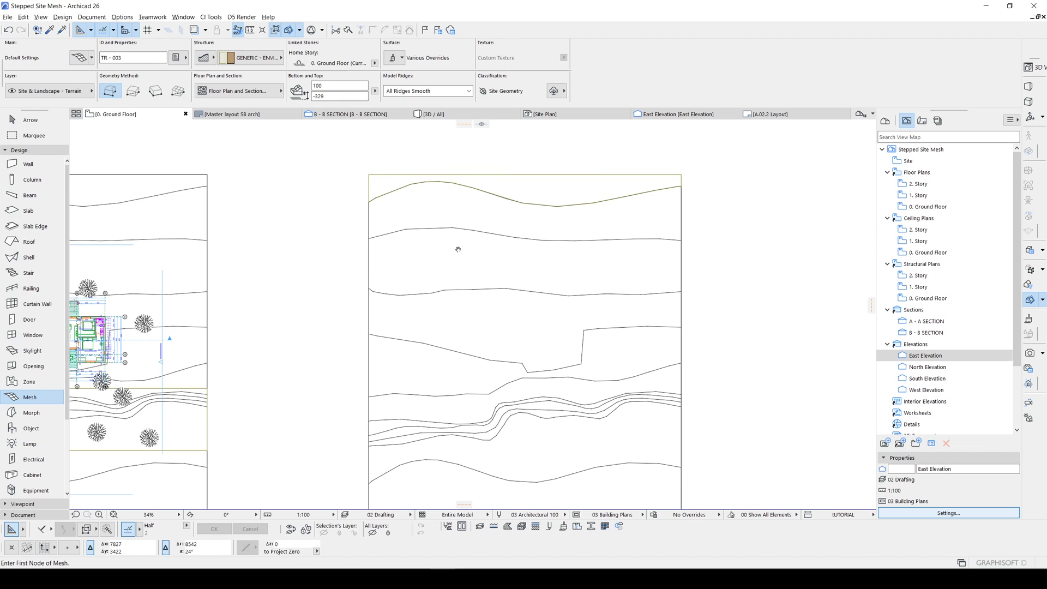
{"action": "mouse_move", "coordinate": [388, 243]}
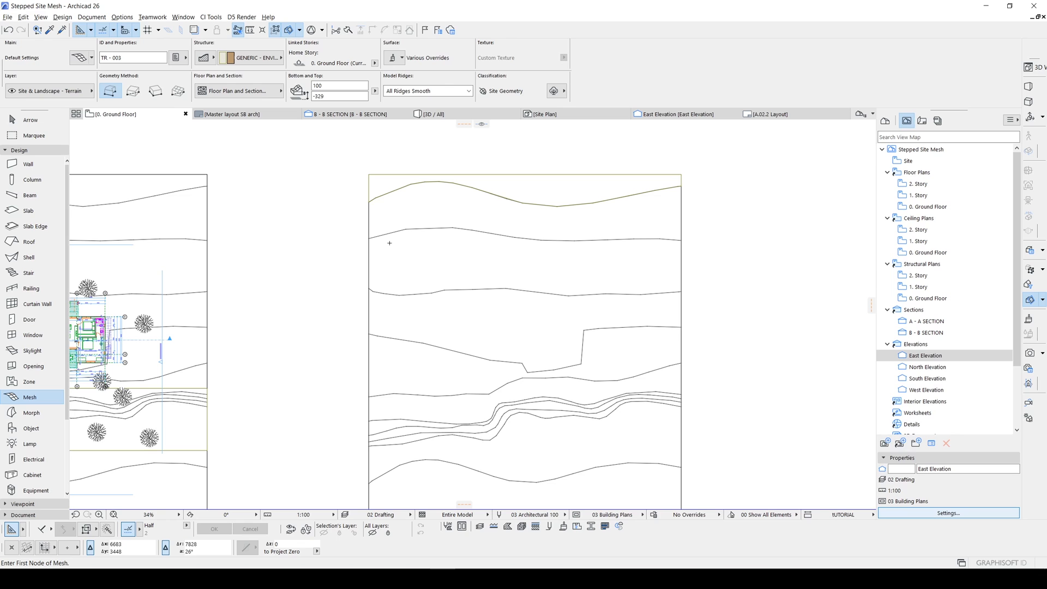
{"action": "mouse_move", "coordinate": [578, 221]}
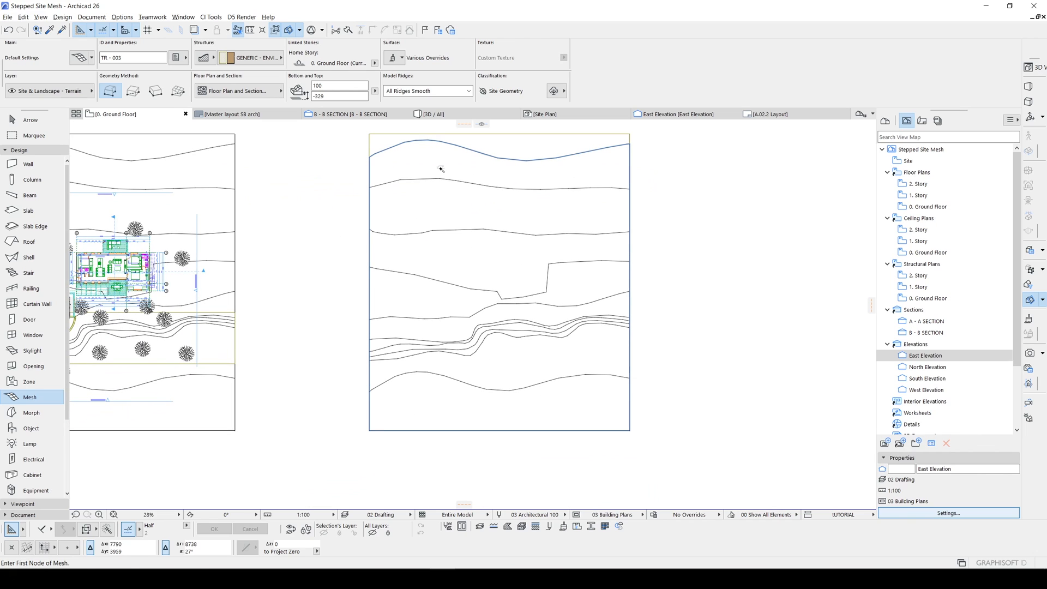
{"action": "mouse_move", "coordinate": [536, 192]}
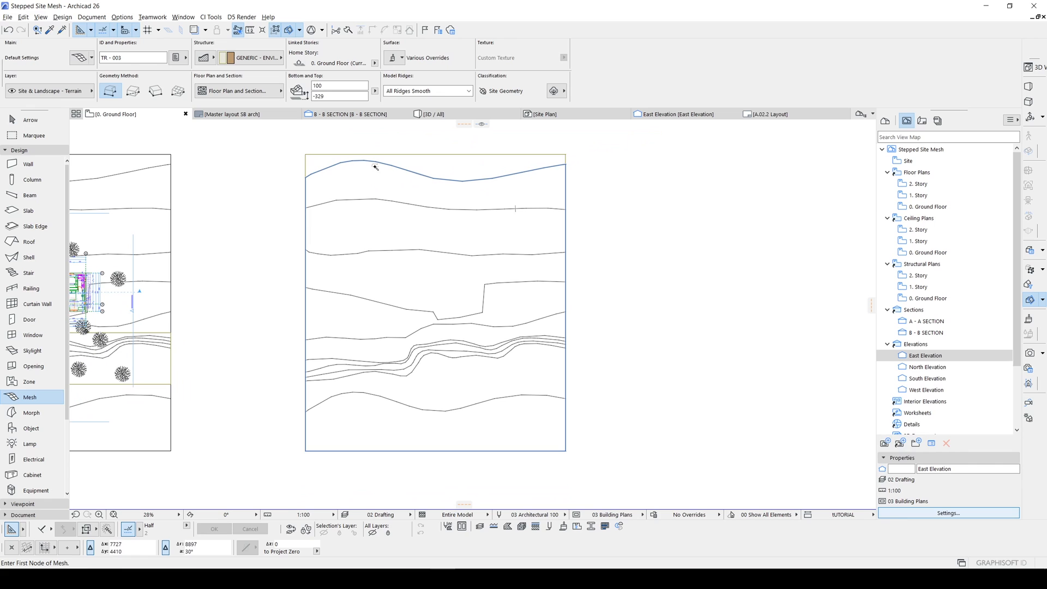
{"action": "mouse_move", "coordinate": [517, 390]}
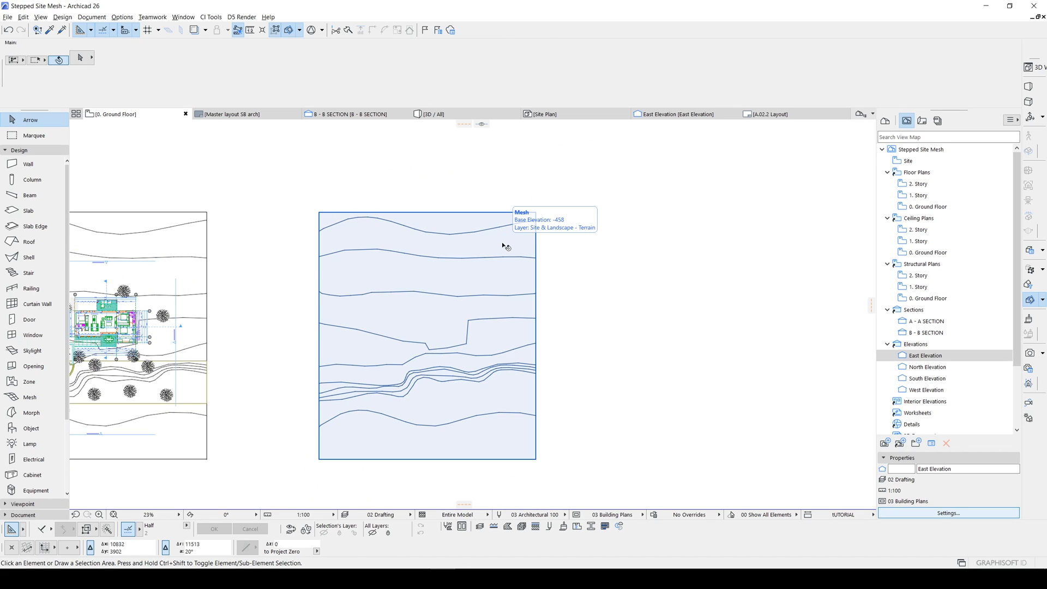
Step: Explode the selected terrain copy into 2D contour lines without keeping the original mesh
{"action": "left_click", "coordinate": [427, 334]}
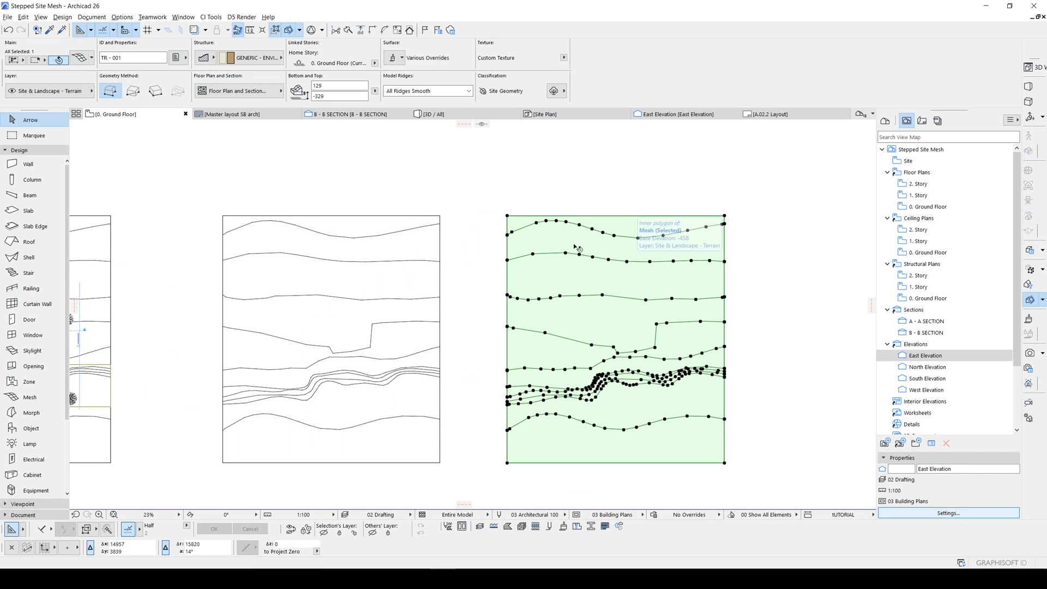
{"action": "left_click", "coordinate": [23, 16]}
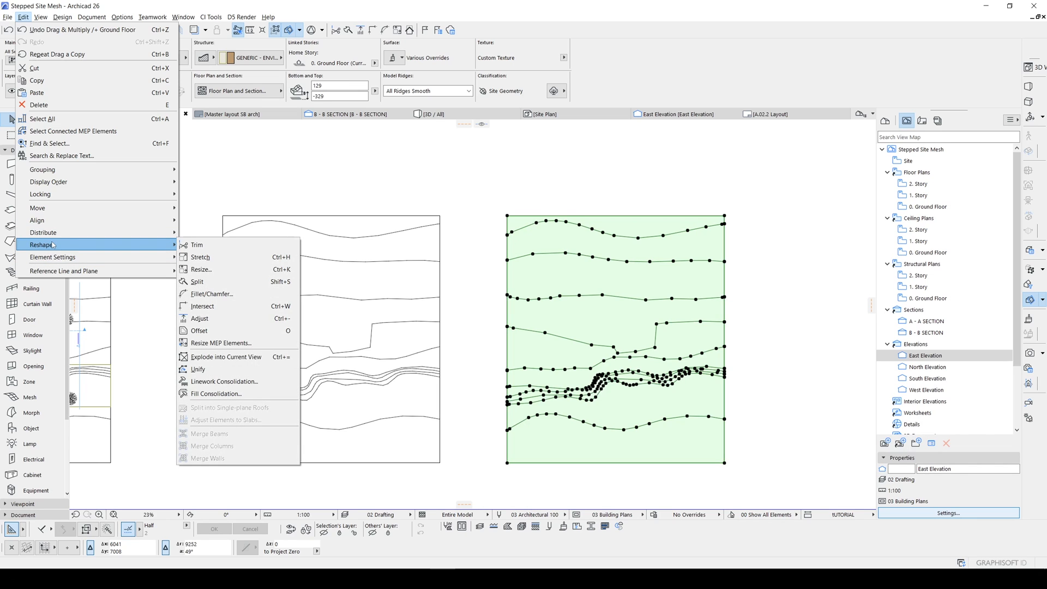
{"action": "mouse_move", "coordinate": [227, 356]}
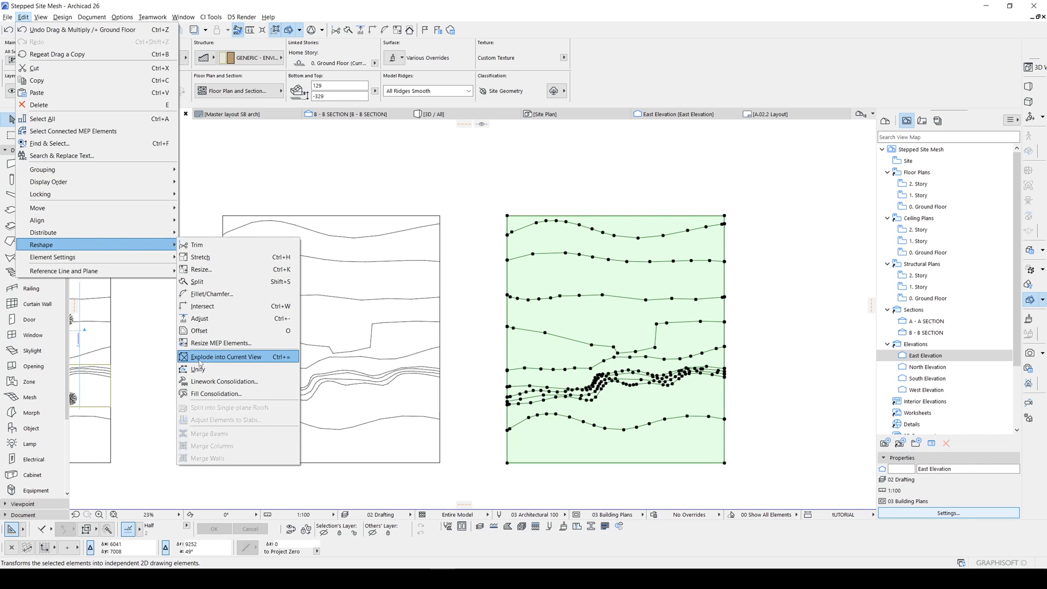
{"action": "left_click", "coordinate": [226, 356]}
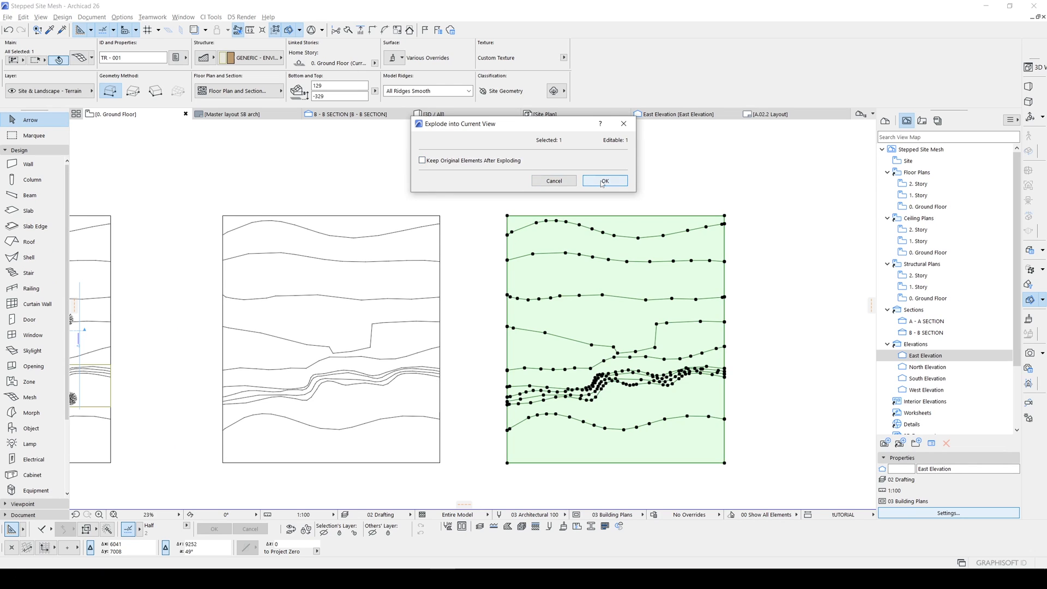
{"action": "left_click", "coordinate": [603, 180]}
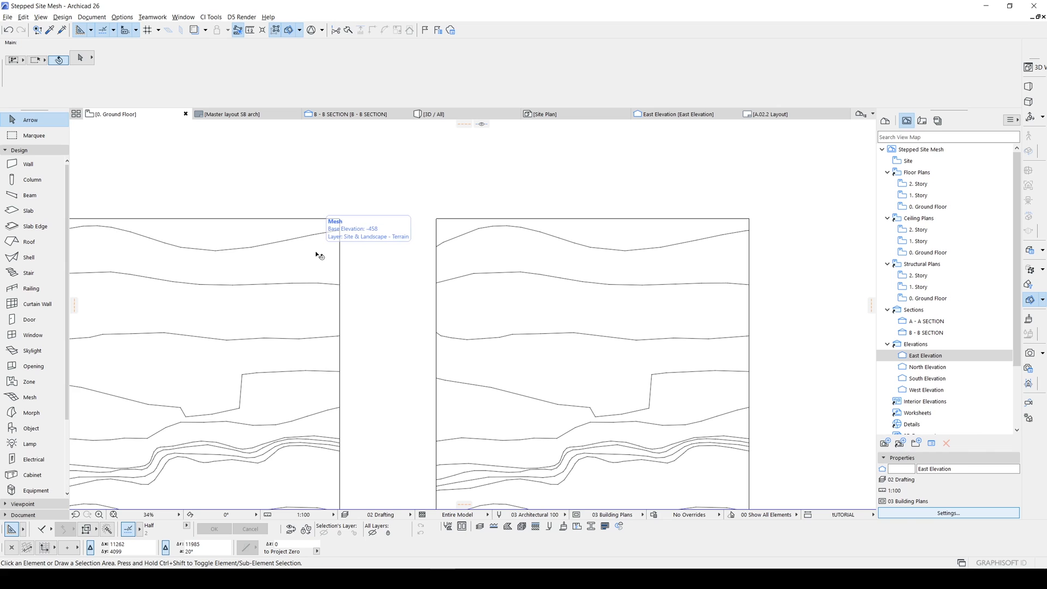
Step: Draw a flat mesh over the top contour band with Info Box heights 0 and 500
{"action": "left_click", "coordinate": [28, 397]}
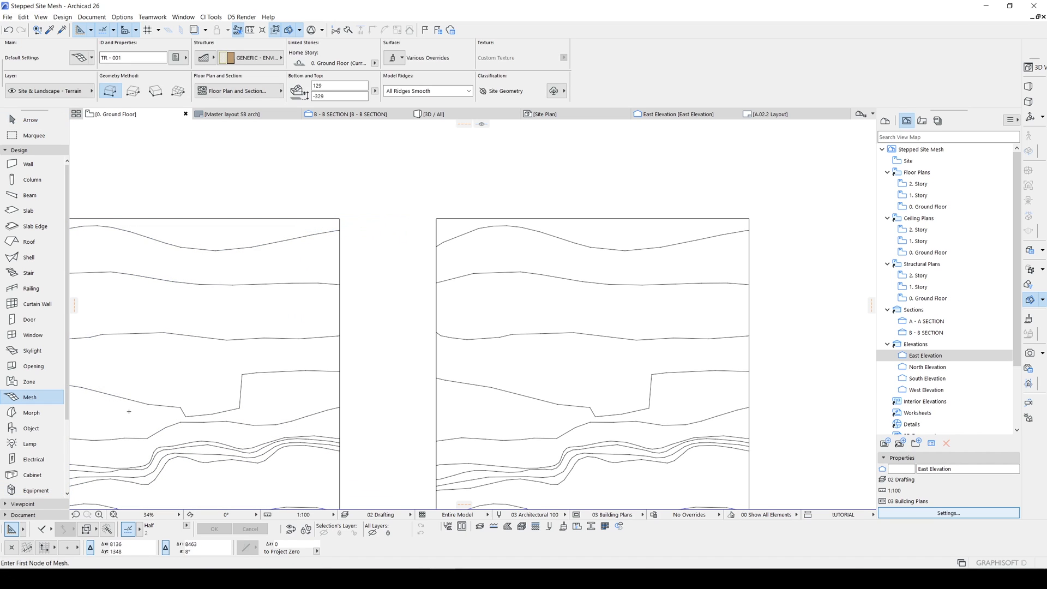
{"action": "mouse_move", "coordinate": [269, 52]}
{"action": "type", "text": "20"}
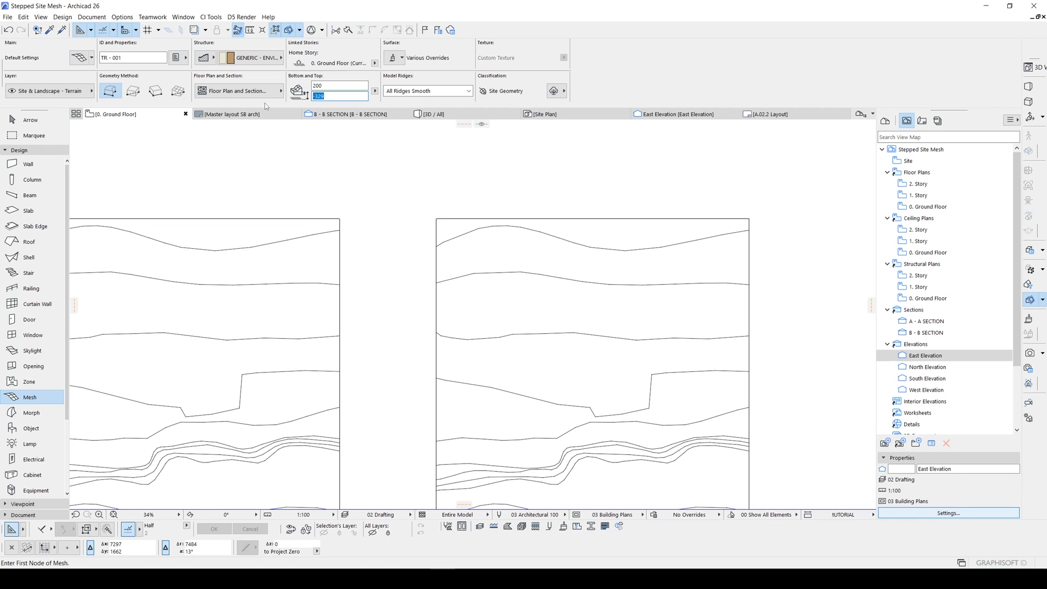
{"action": "type", "text": "0"}
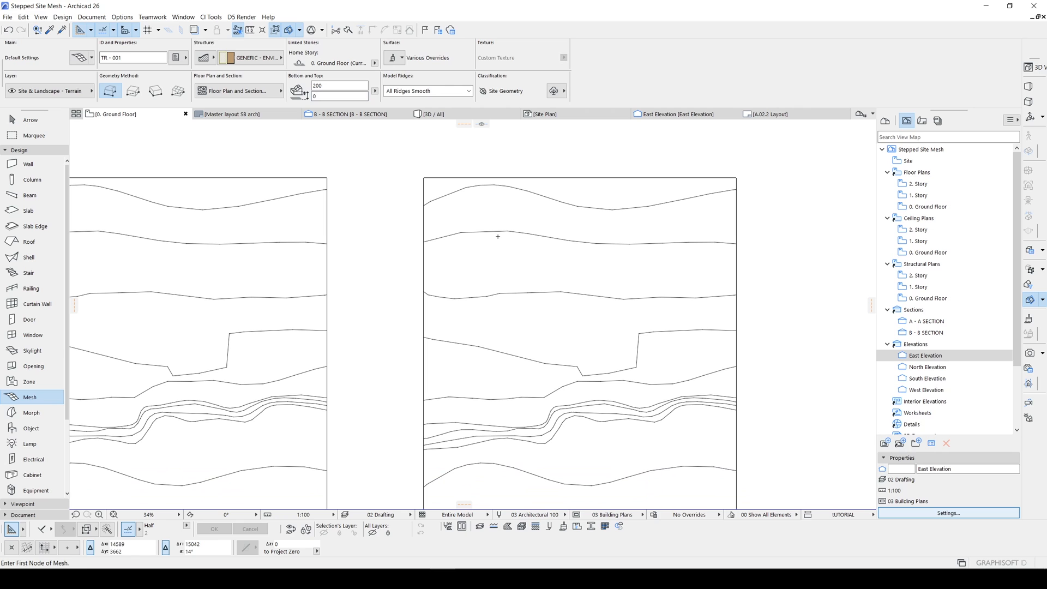
{"action": "mouse_move", "coordinate": [497, 161]}
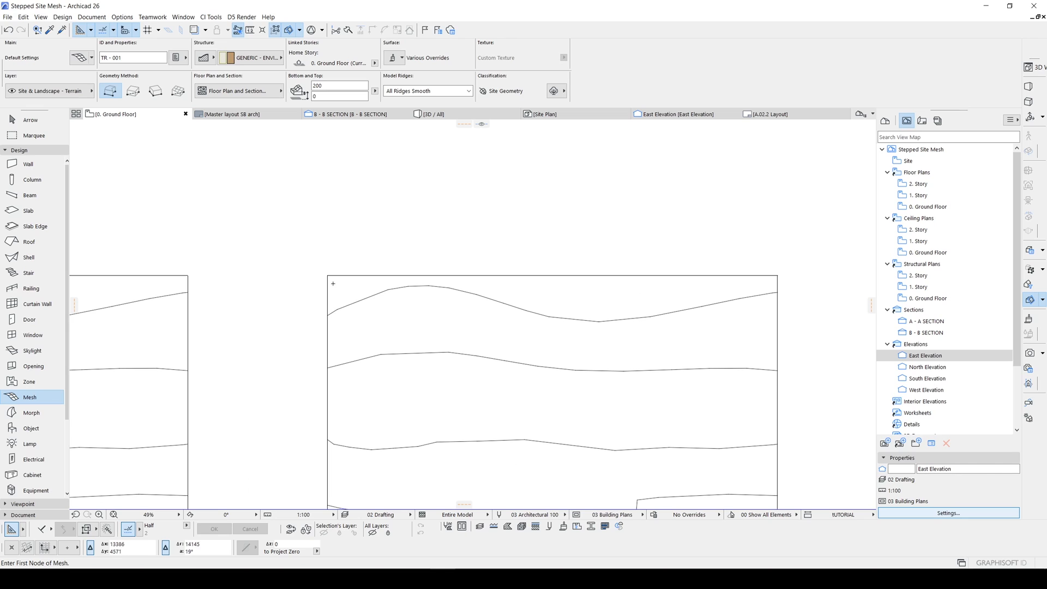
{"action": "mouse_move", "coordinate": [361, 285]}
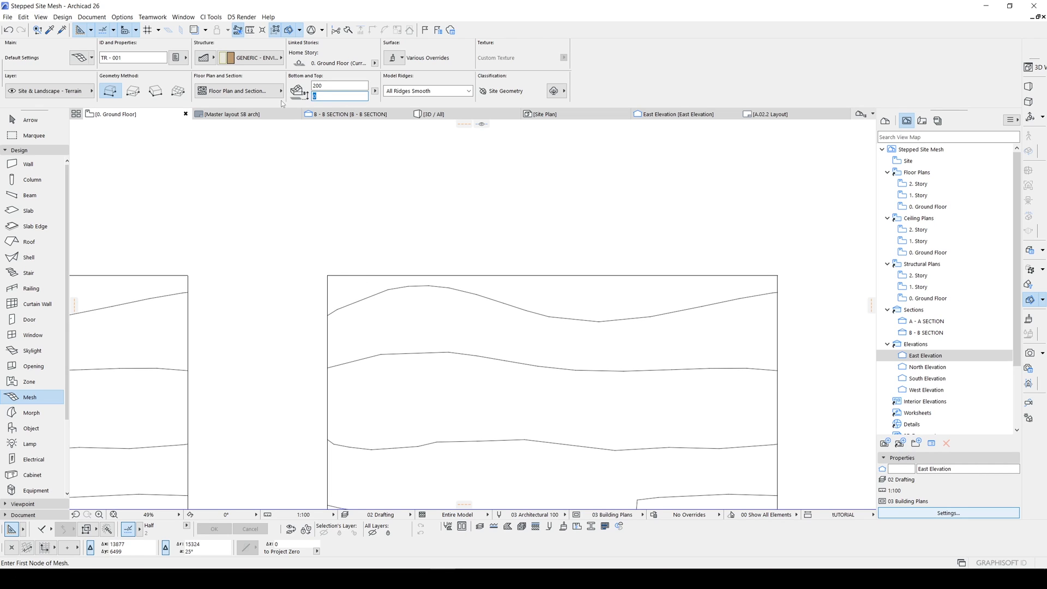
{"action": "type", "text": "500"}
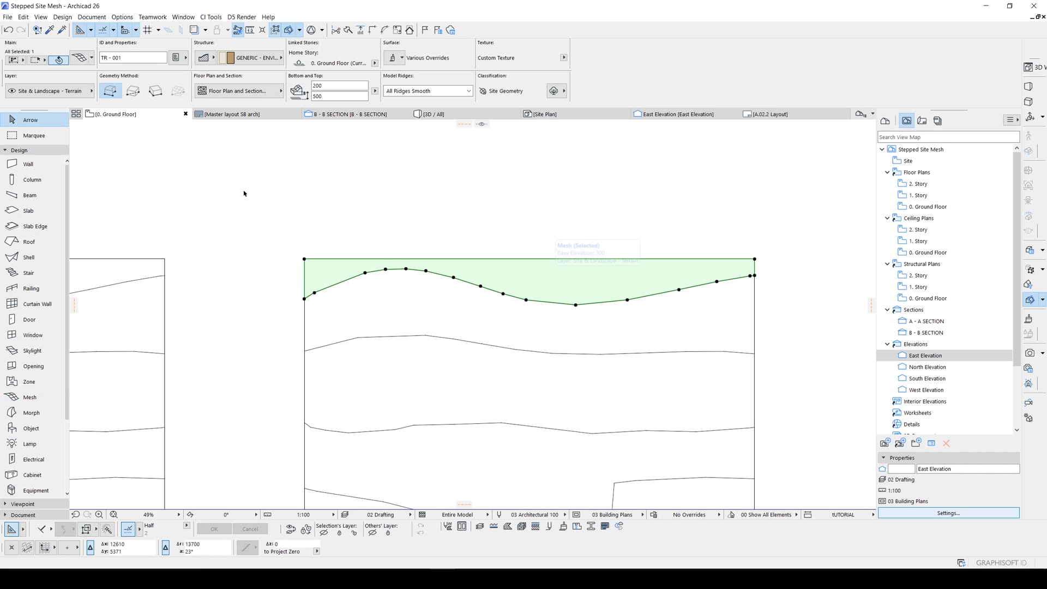
{"action": "mouse_move", "coordinate": [493, 237]}
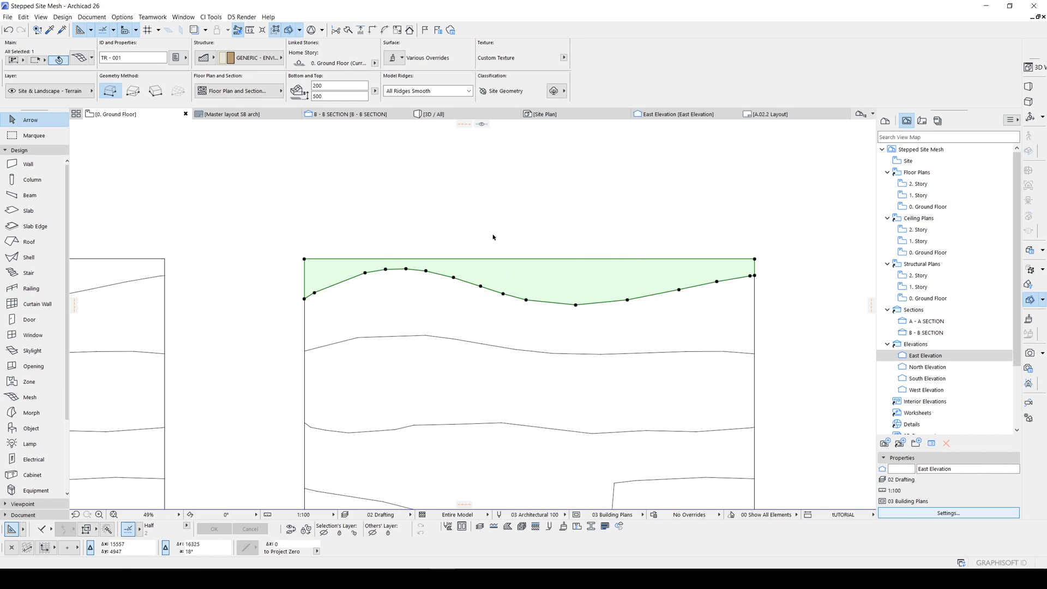
{"action": "mouse_move", "coordinate": [522, 299]}
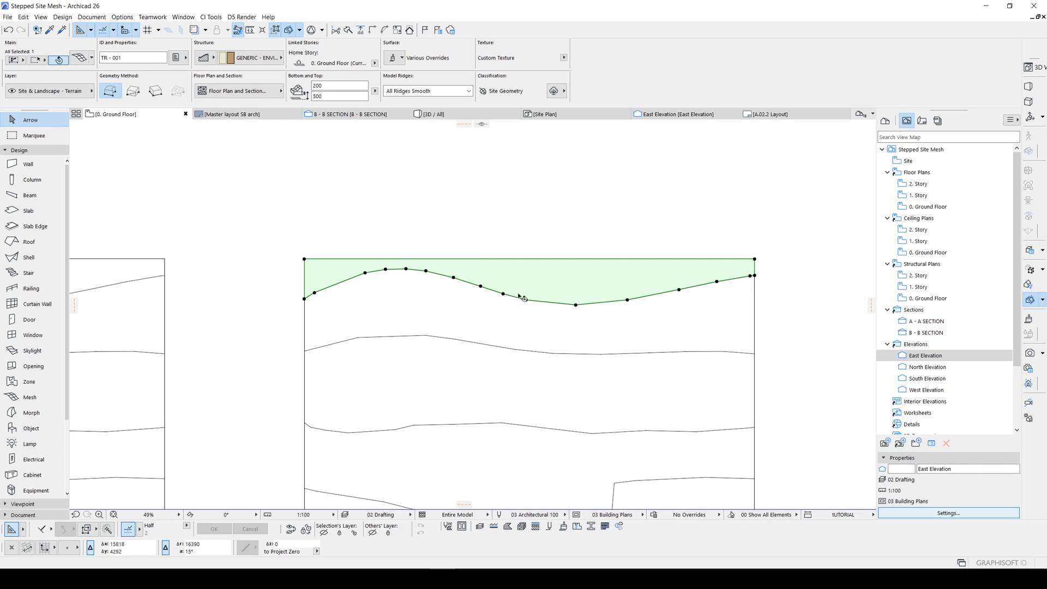
Step: Draw the next terrace mesh with height 300, starting its first corner over the contour band
{"action": "left_click", "coordinate": [239, 91]}
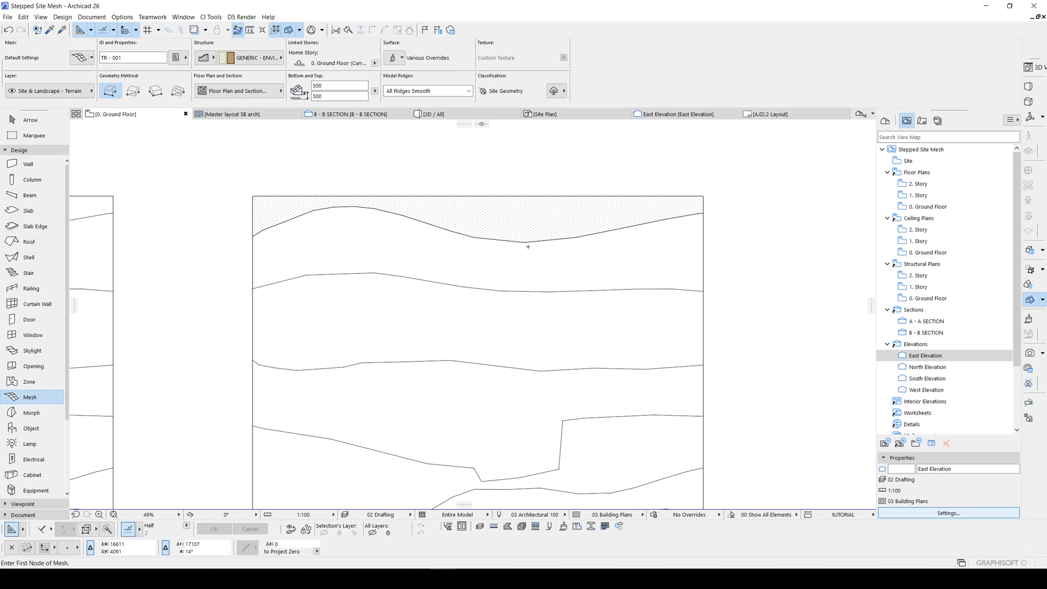
{"action": "left_click", "coordinate": [337, 96]}
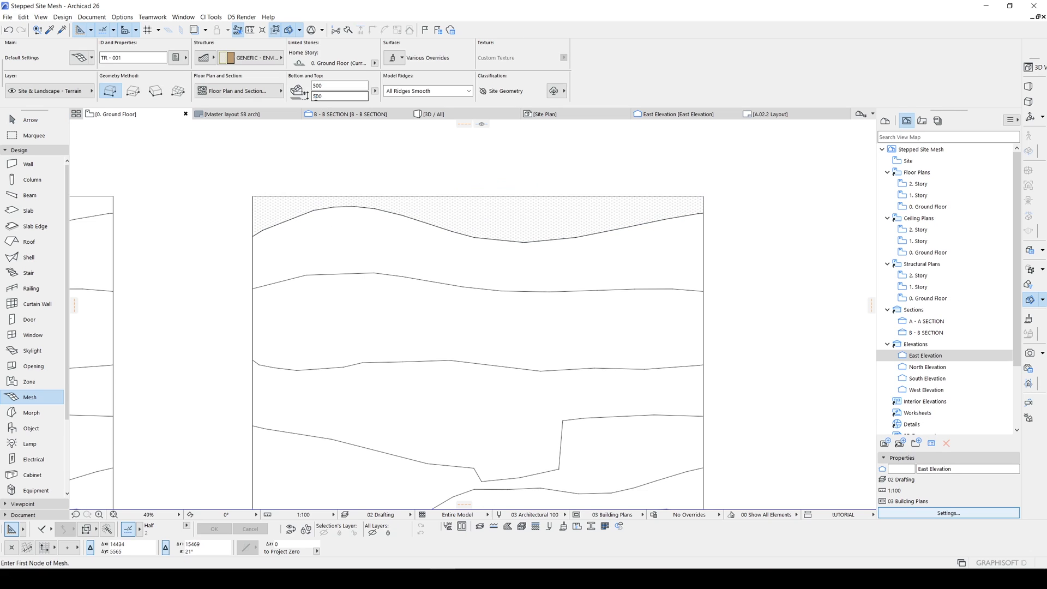
{"action": "left_click", "coordinate": [339, 85]}
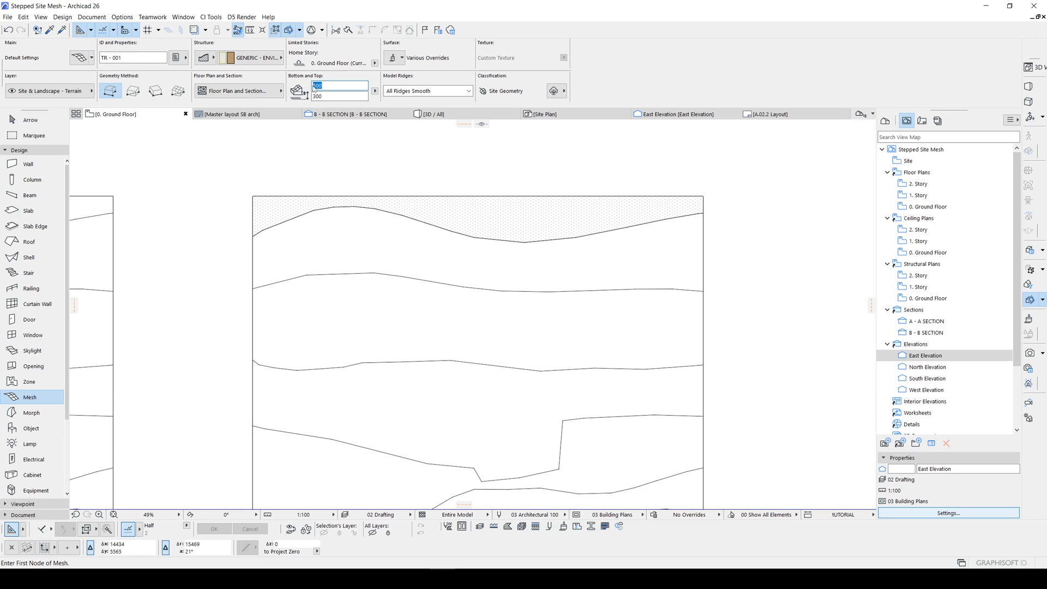
{"action": "type", "text": "300"}
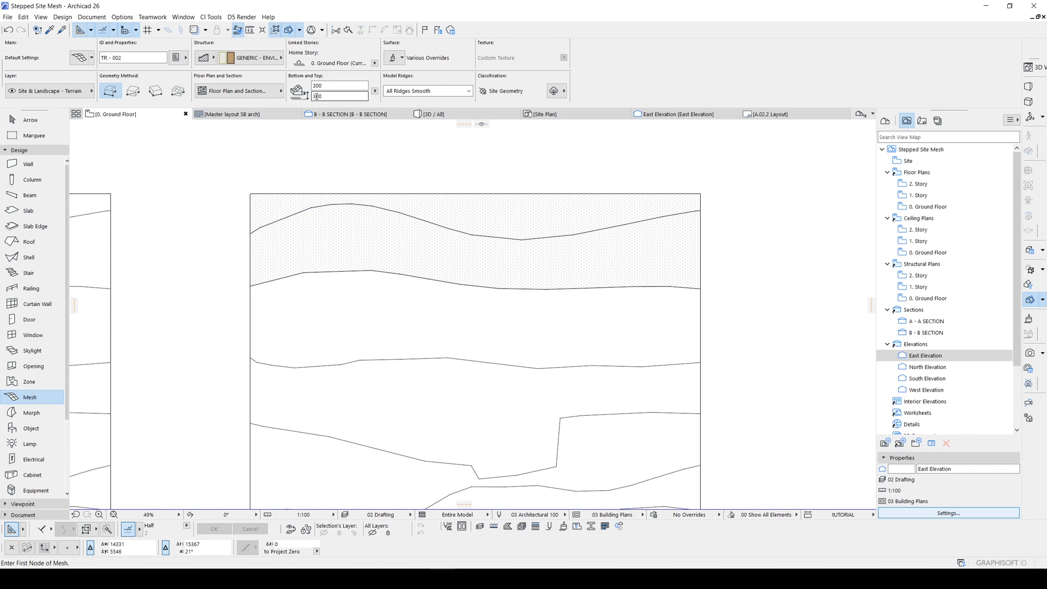
{"action": "left_click", "coordinate": [339, 85]}
{"action": "type", "text": "0"}
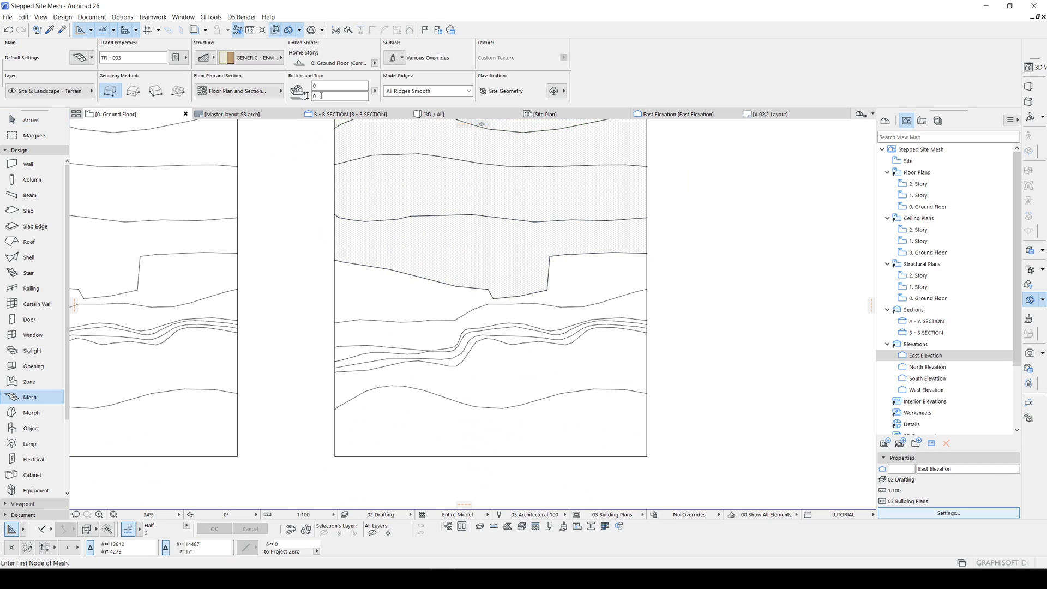
Step: Add a terrace mesh with bottom height -200 and compare the layers between plan and 3D
{"action": "left_click", "coordinate": [337, 85]}
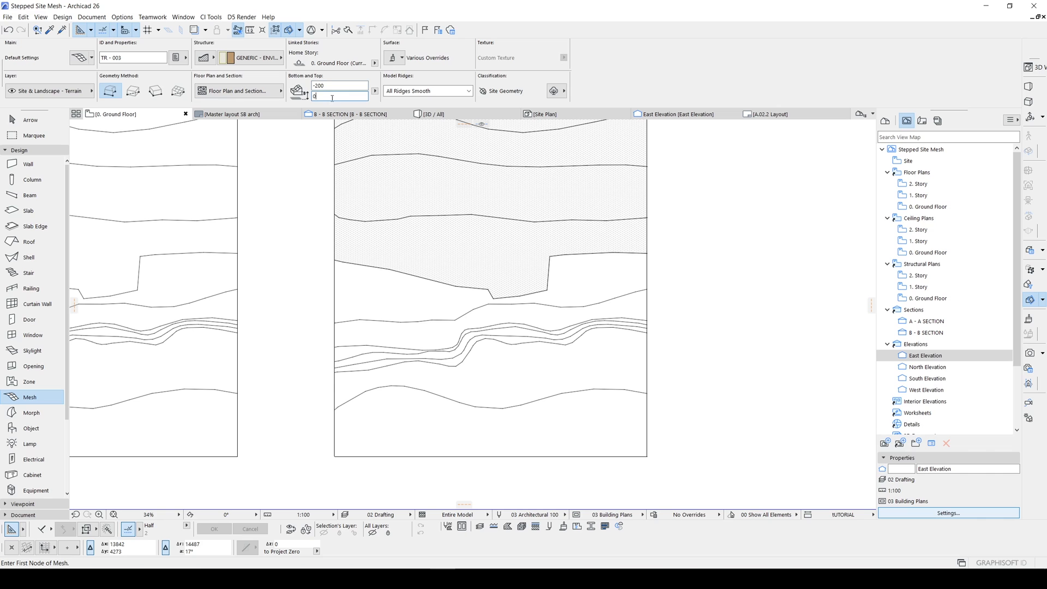
{"action": "type", "text": "-20"}
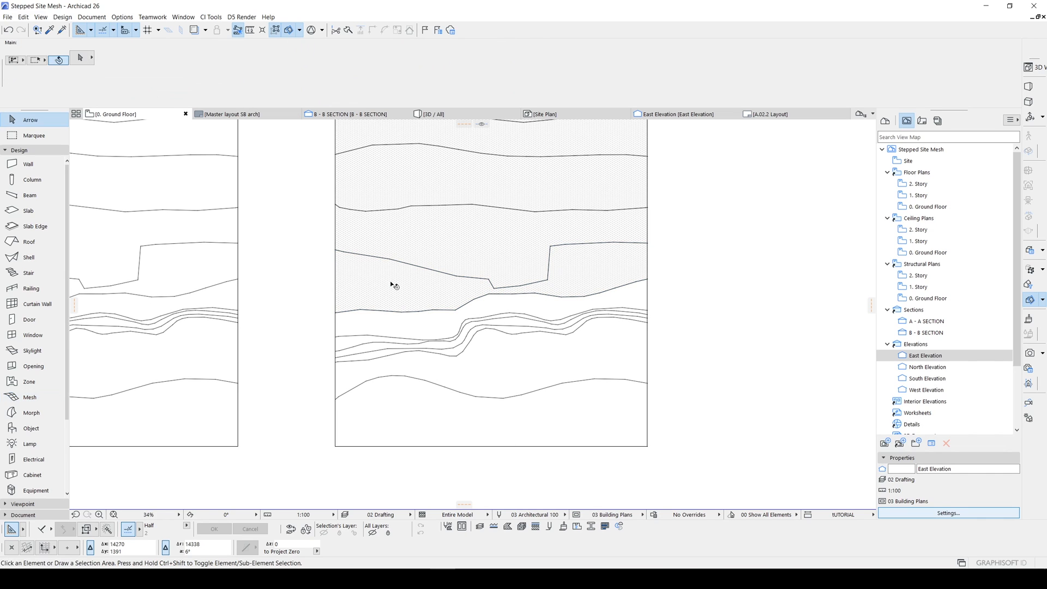
{"action": "left_click", "coordinate": [431, 113]}
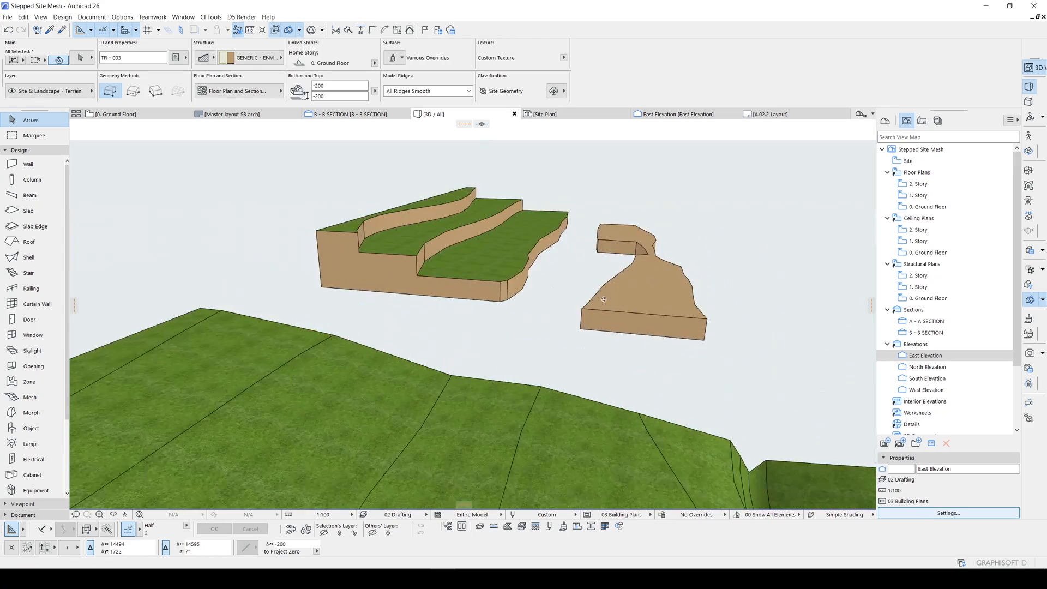
{"action": "left_click", "coordinate": [114, 114]}
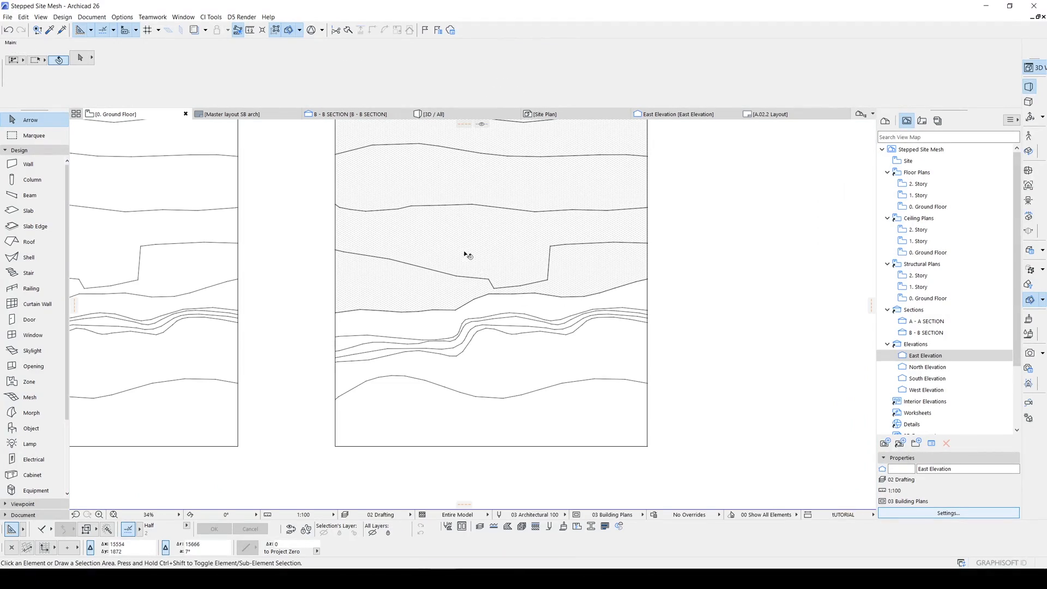
{"action": "left_click", "coordinate": [430, 113]}
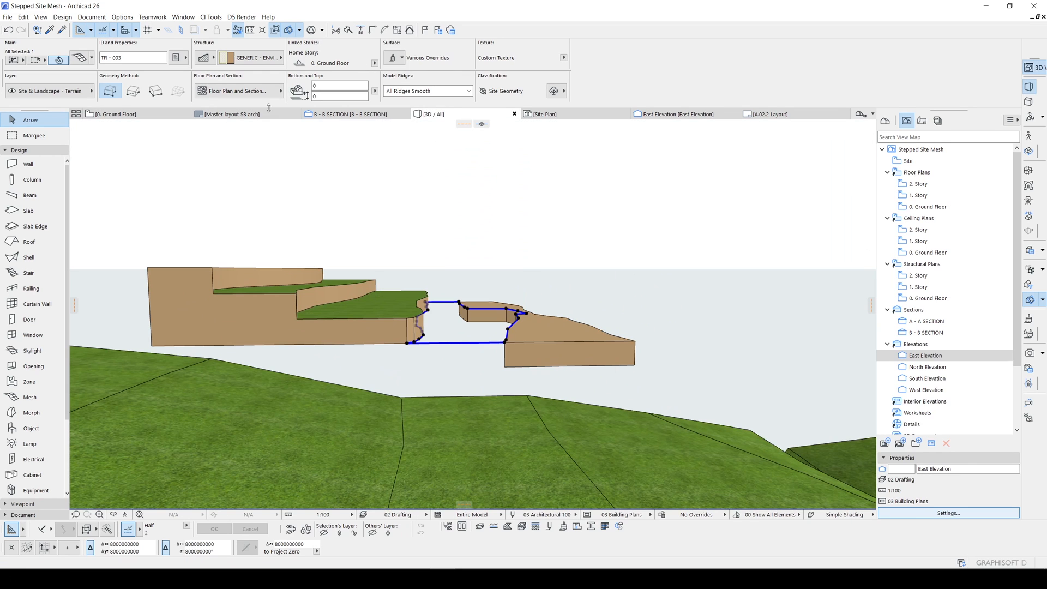
{"action": "left_click", "coordinate": [113, 114]}
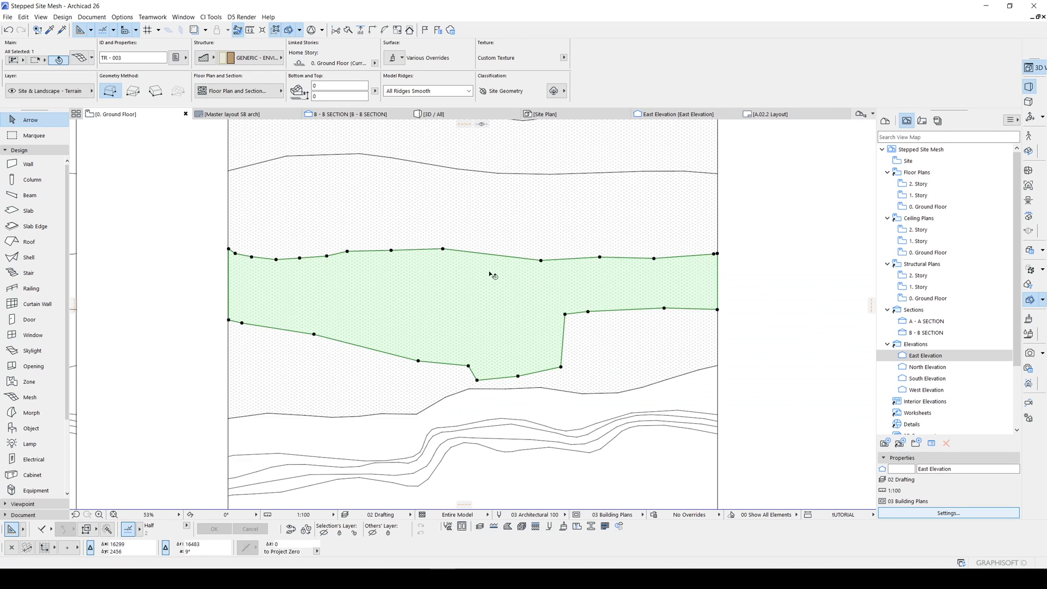
{"action": "scroll", "scroll_direction": "down", "scroll_amount": 3}
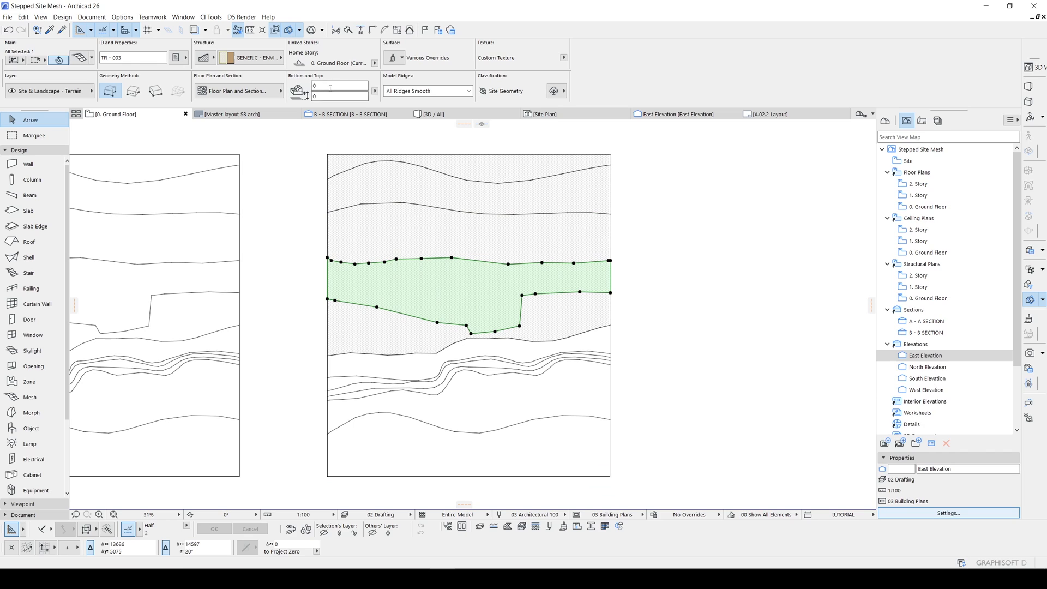
{"action": "mouse_move", "coordinate": [394, 293]}
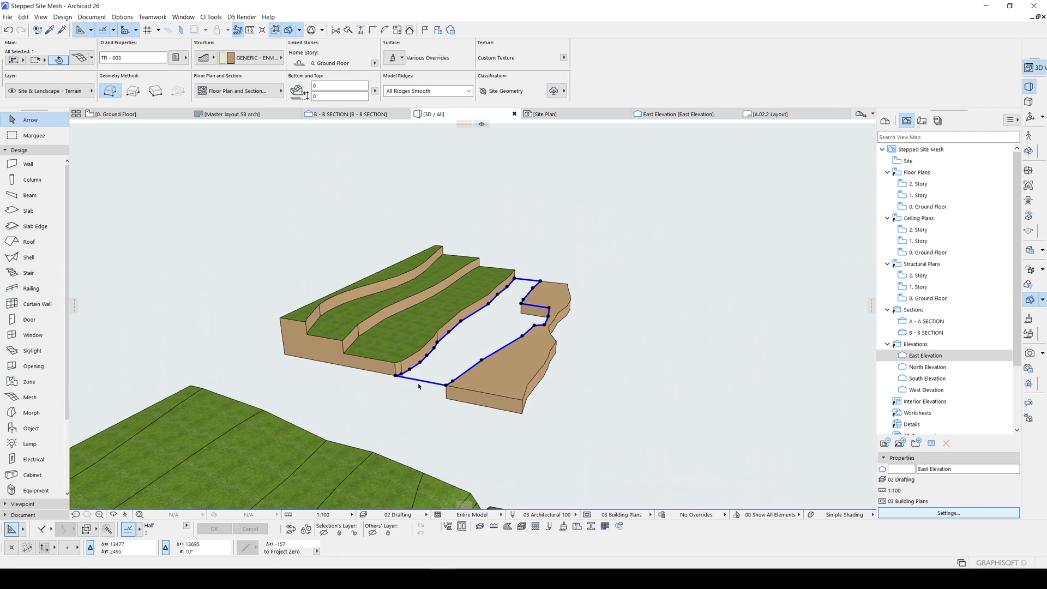
{"action": "mouse_move", "coordinate": [418, 378]}
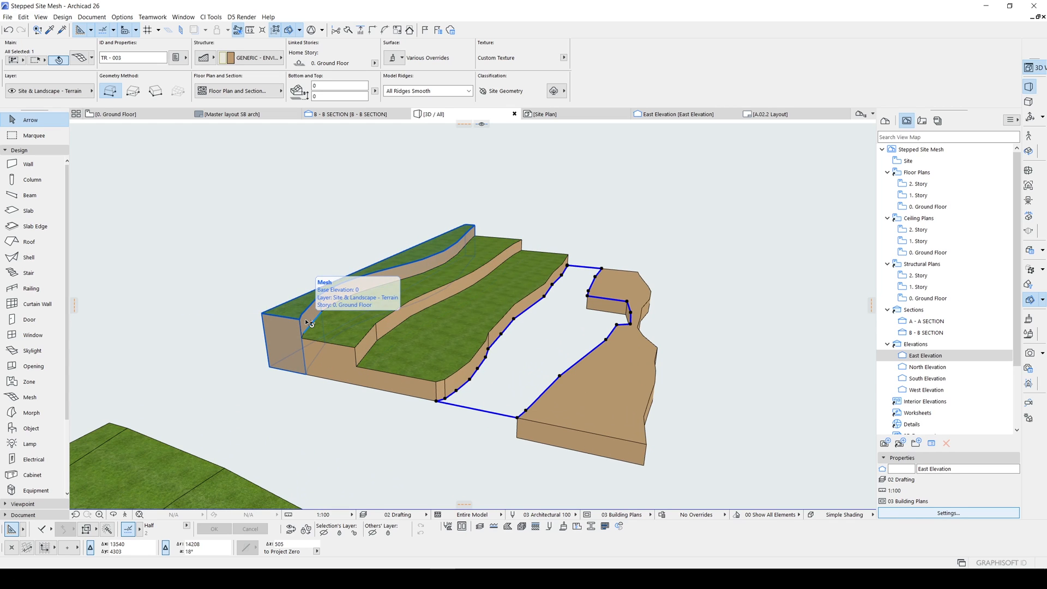
{"action": "mouse_move", "coordinate": [293, 325]}
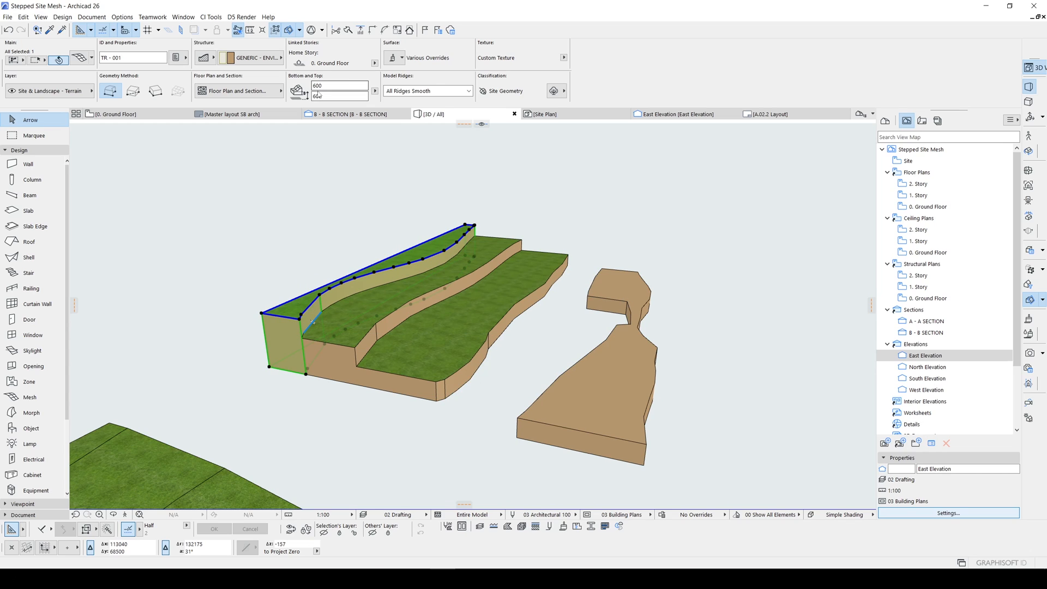
Step: Set the middle and lower terrace meshes to elevations 700 and 500
{"action": "left_click", "coordinate": [337, 96]}
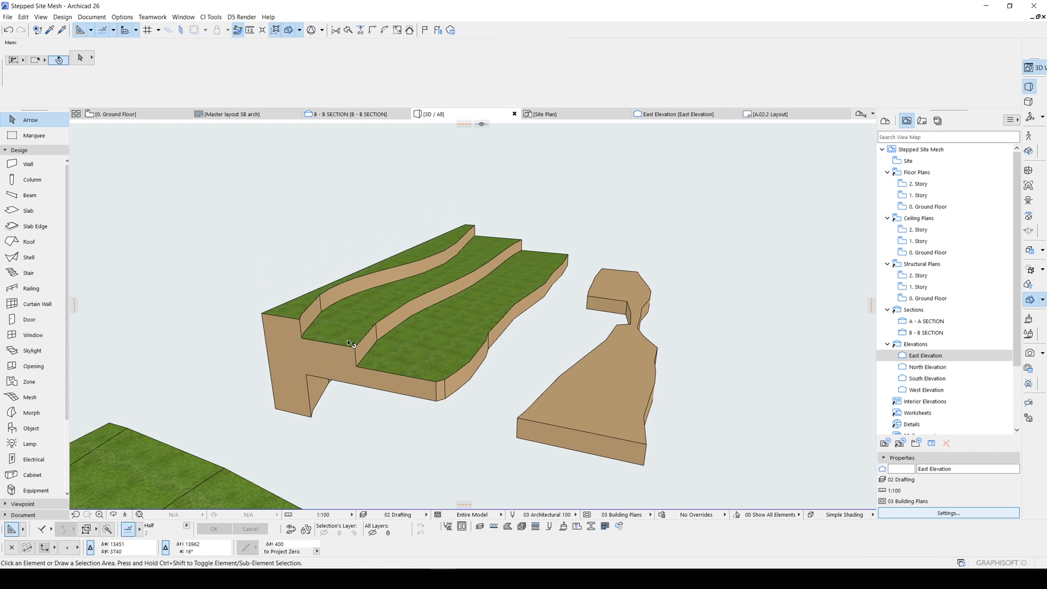
{"action": "left_click", "coordinate": [351, 341]}
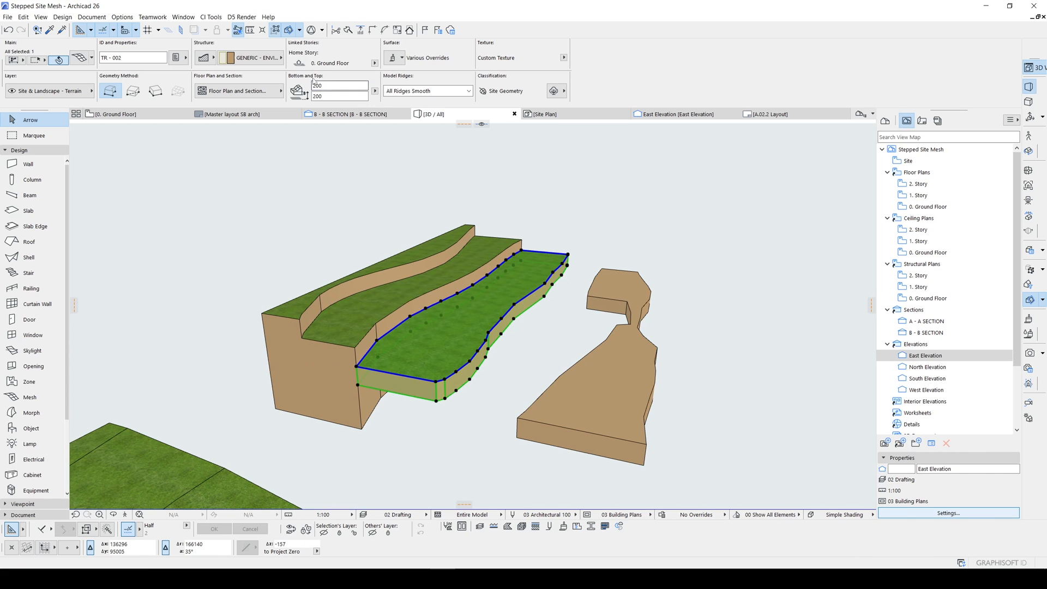
{"action": "type", "text": "700"}
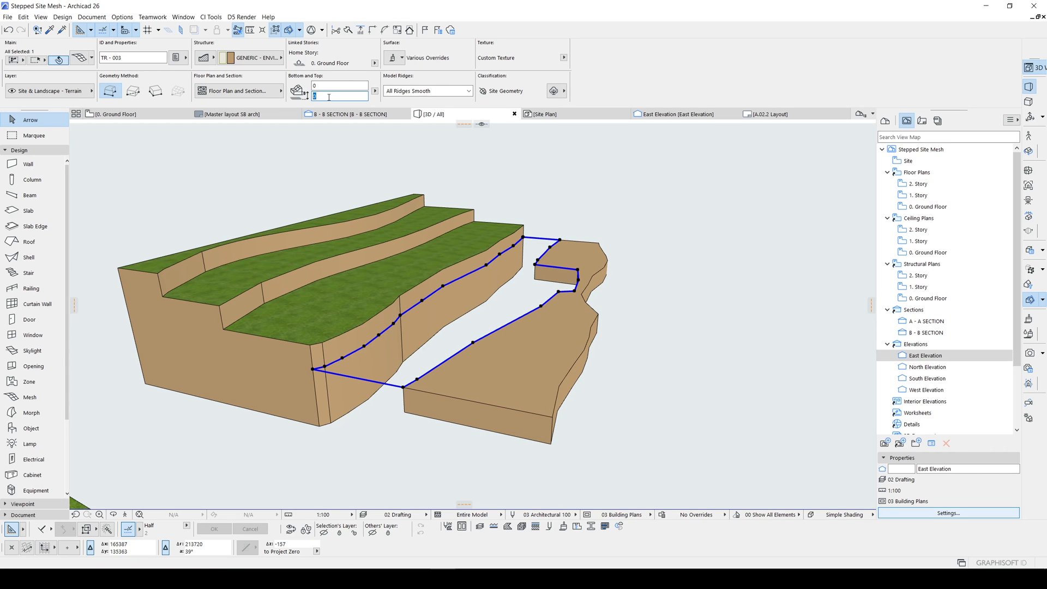
{"action": "type", "text": "500"}
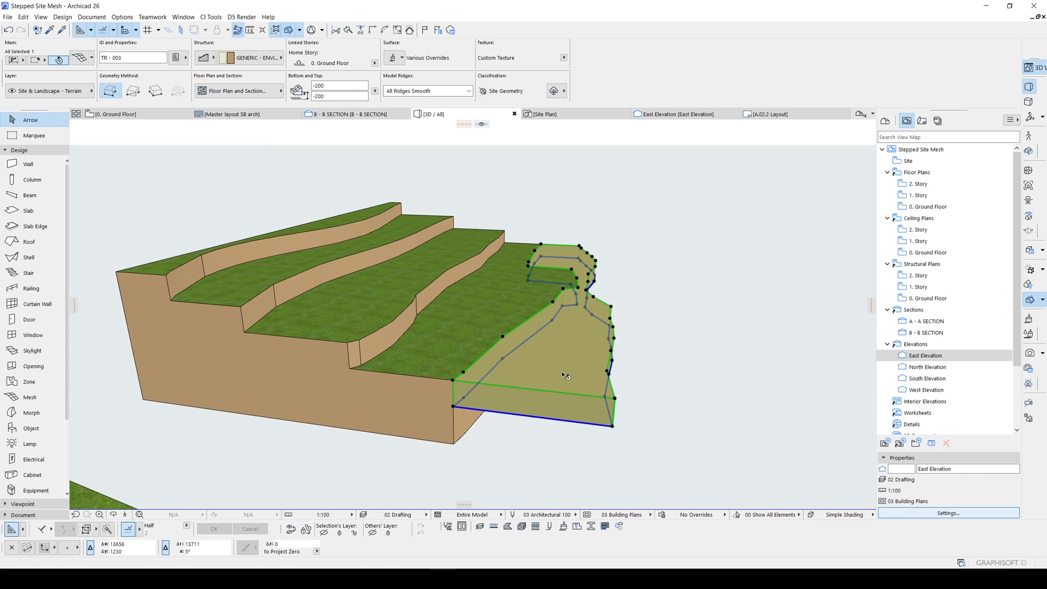
{"action": "left_click", "coordinate": [337, 96]}
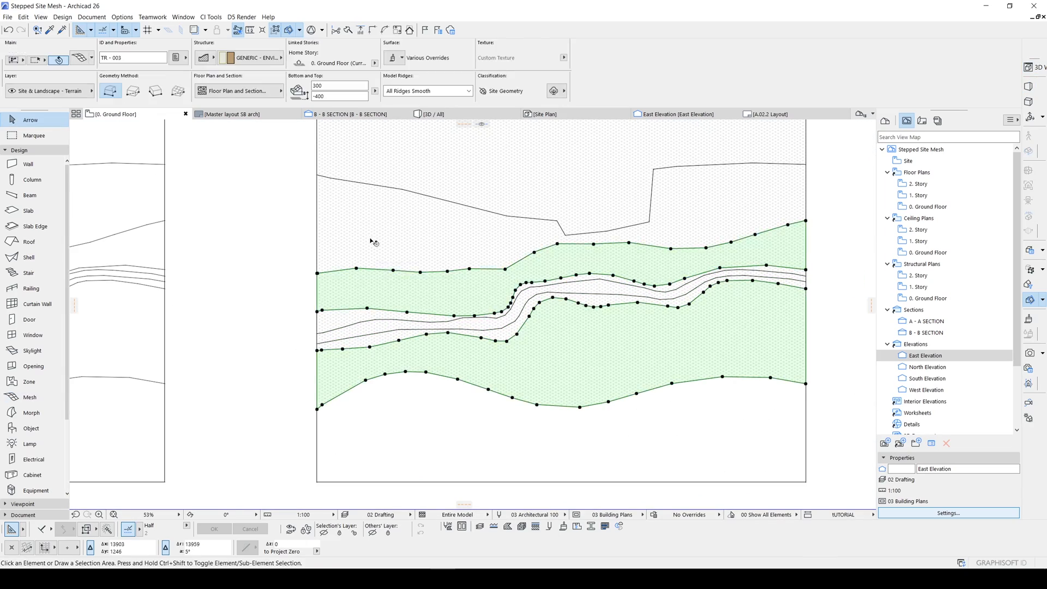
Step: Check the terraces in 3D, then return to the floor plan to edit the site mesh's top contour points
{"action": "left_click", "coordinate": [431, 113]}
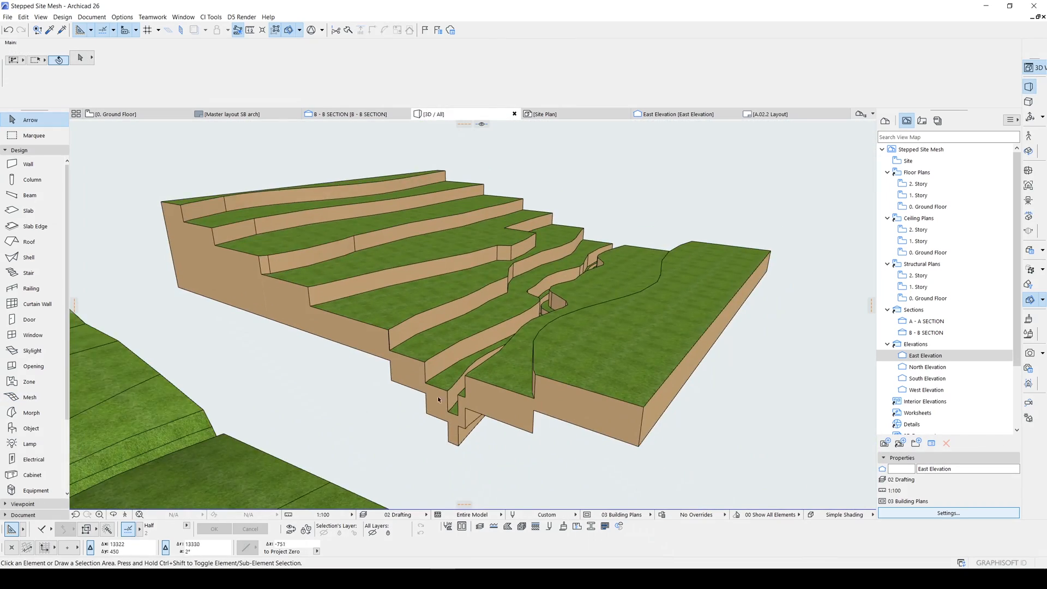
{"action": "left_click", "coordinate": [454, 407]}
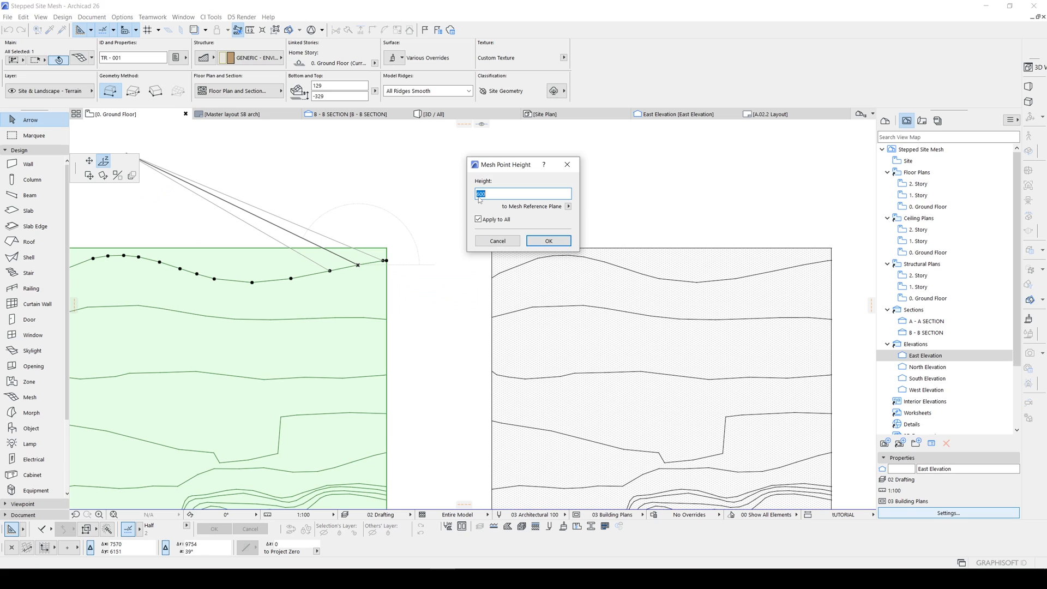
Step: Apply uniform heights to several contour lines of the site mesh via Elevate Mesh Point
{"action": "left_click", "coordinate": [546, 240]}
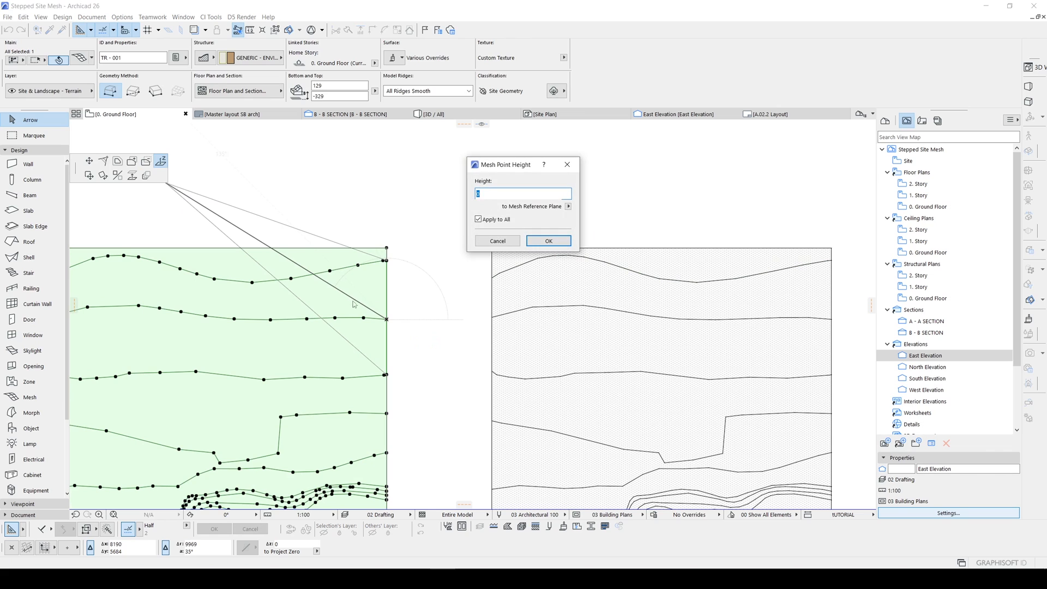
{"action": "left_click", "coordinate": [546, 240]}
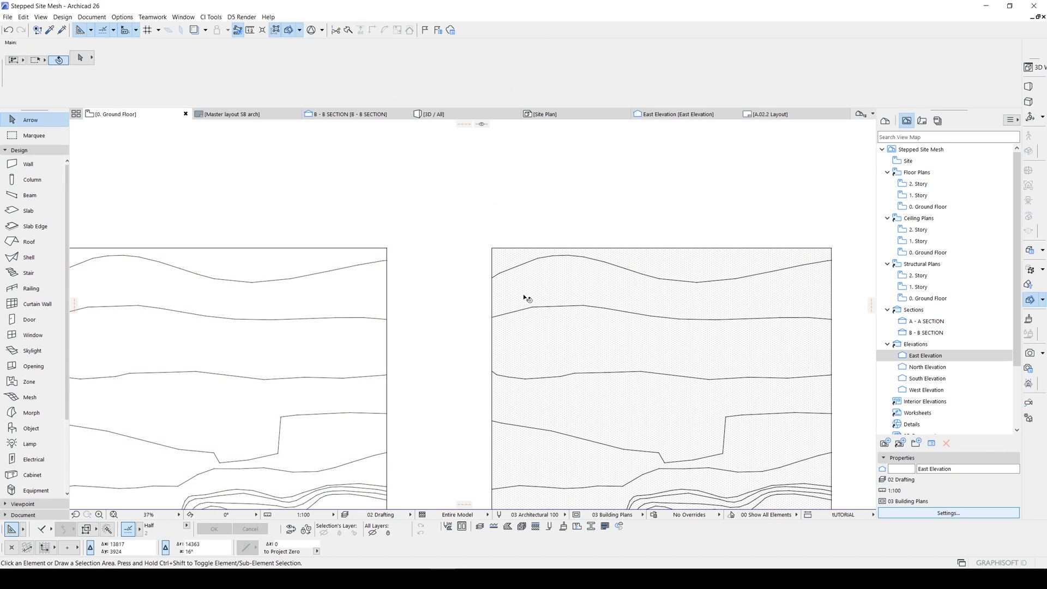
{"action": "left_click", "coordinate": [588, 327]}
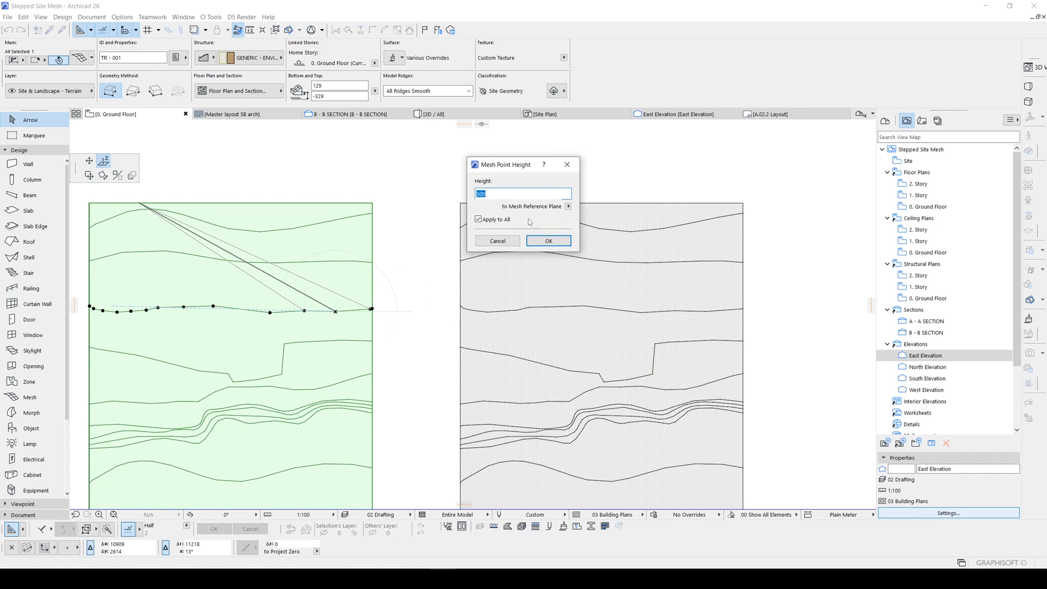
{"action": "left_click", "coordinate": [547, 240]}
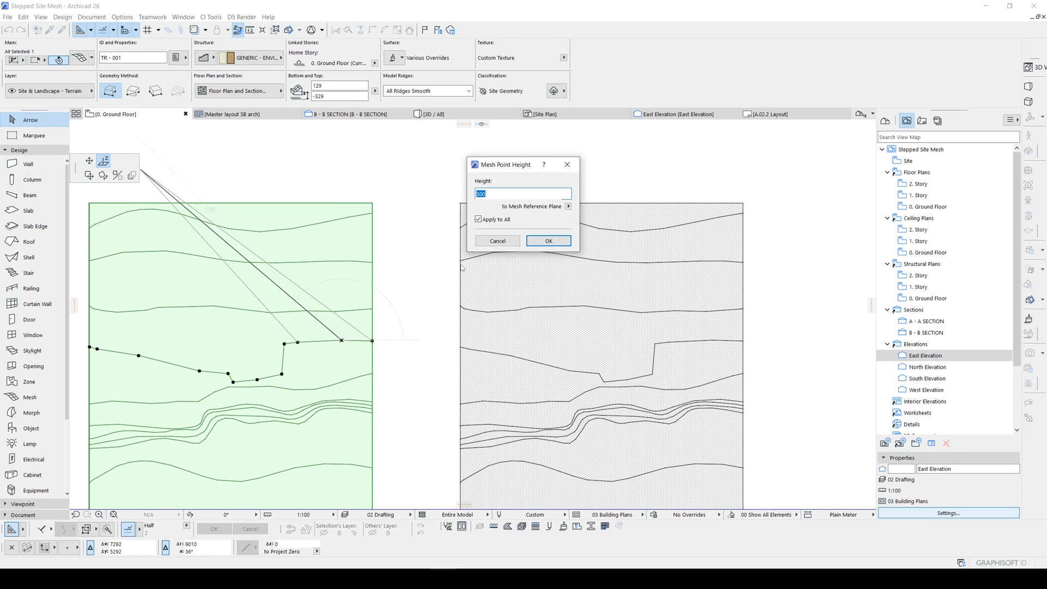
{"action": "left_click", "coordinate": [547, 240]}
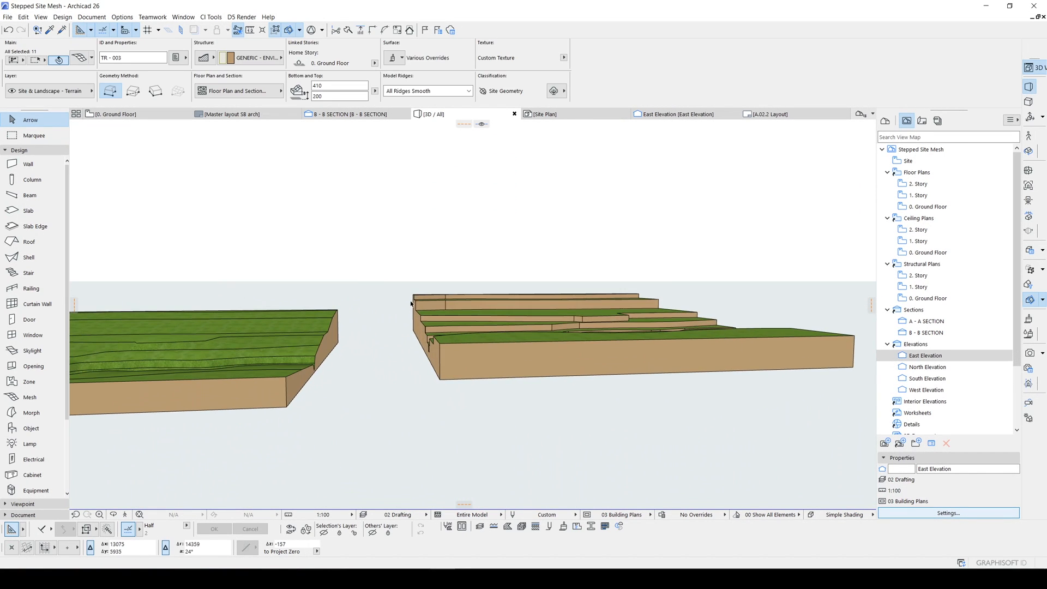
{"action": "left_click", "coordinate": [414, 301]}
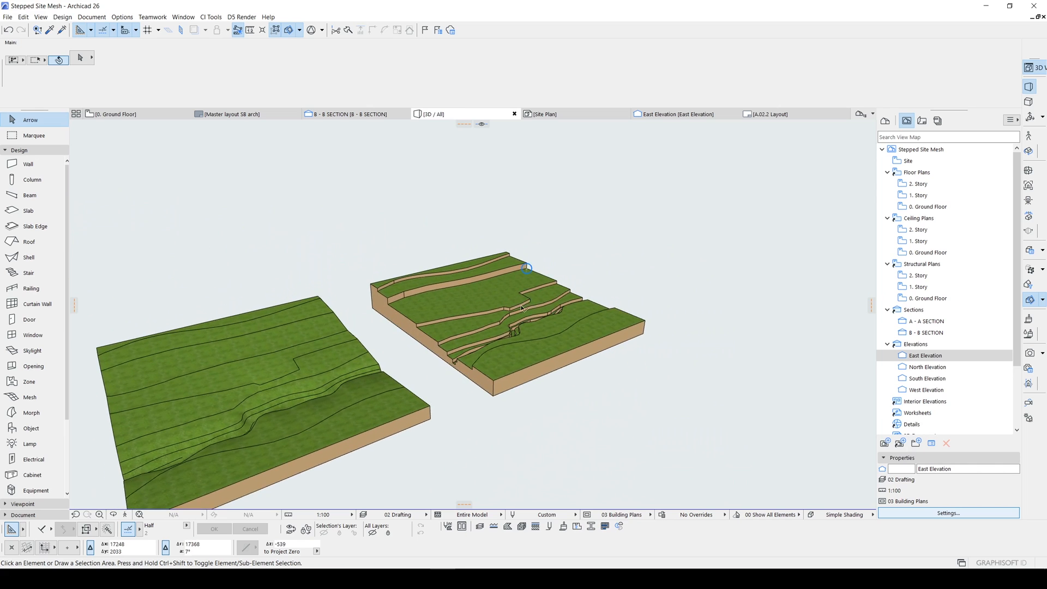
{"action": "left_click_drag", "start_coordinate": [526, 270], "coordinate": [646, 261]}
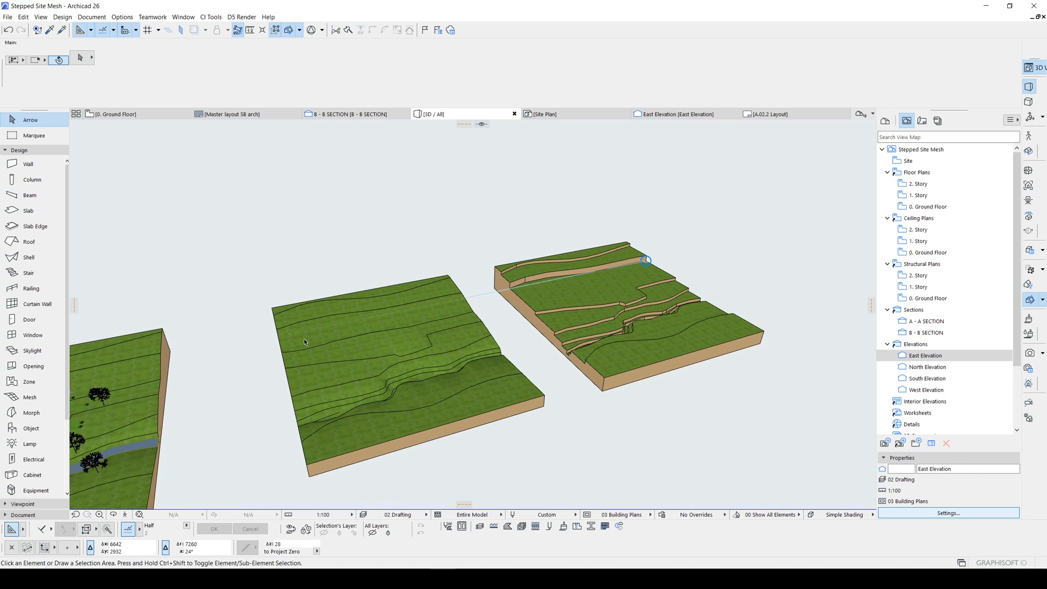